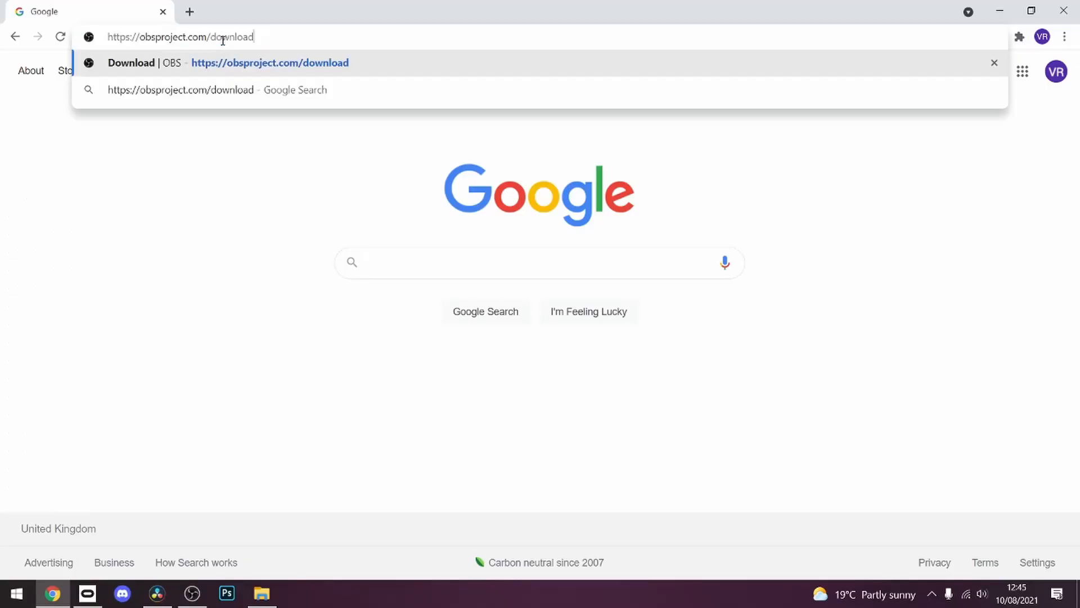
# Load obsproject.com/download in Chrome.
pyautogui.press('Enter')
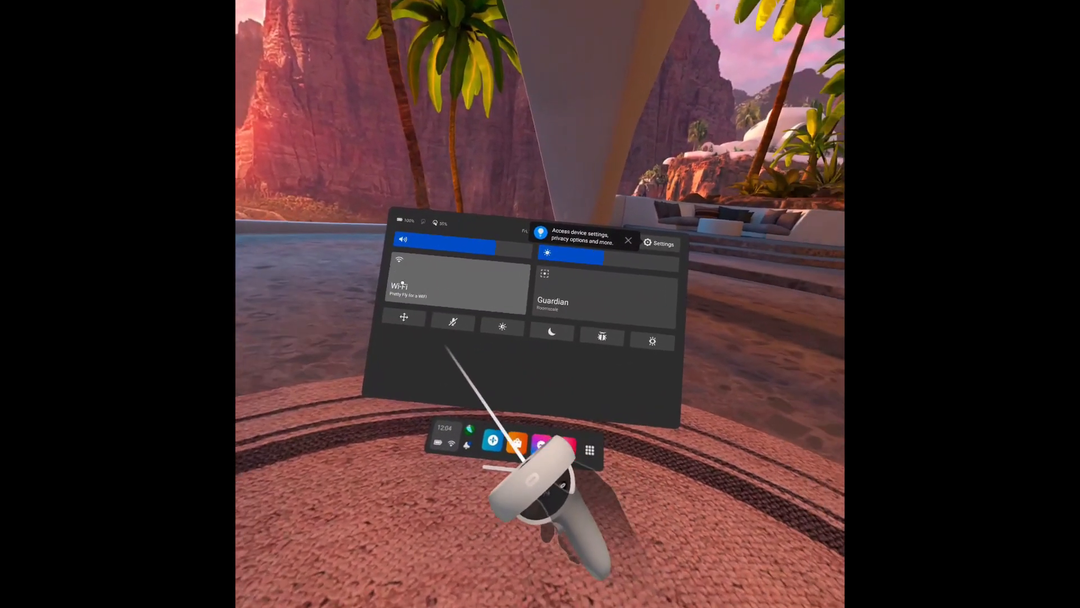
# From the Quest Apps library, choose Cast in the Sharing menu.
pyautogui.click(590, 450)
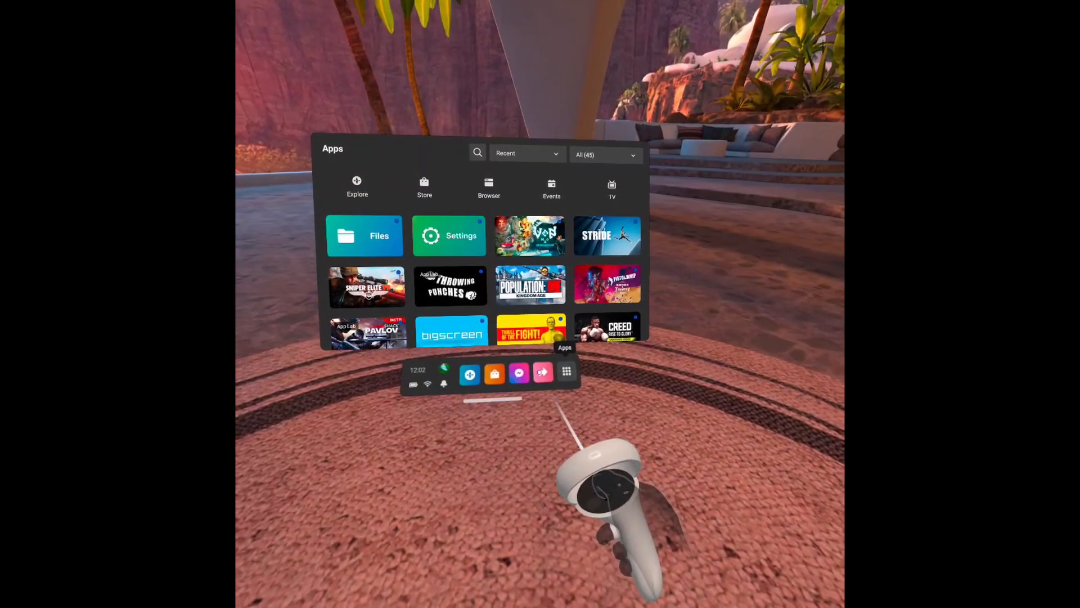
pyautogui.click(542, 373)
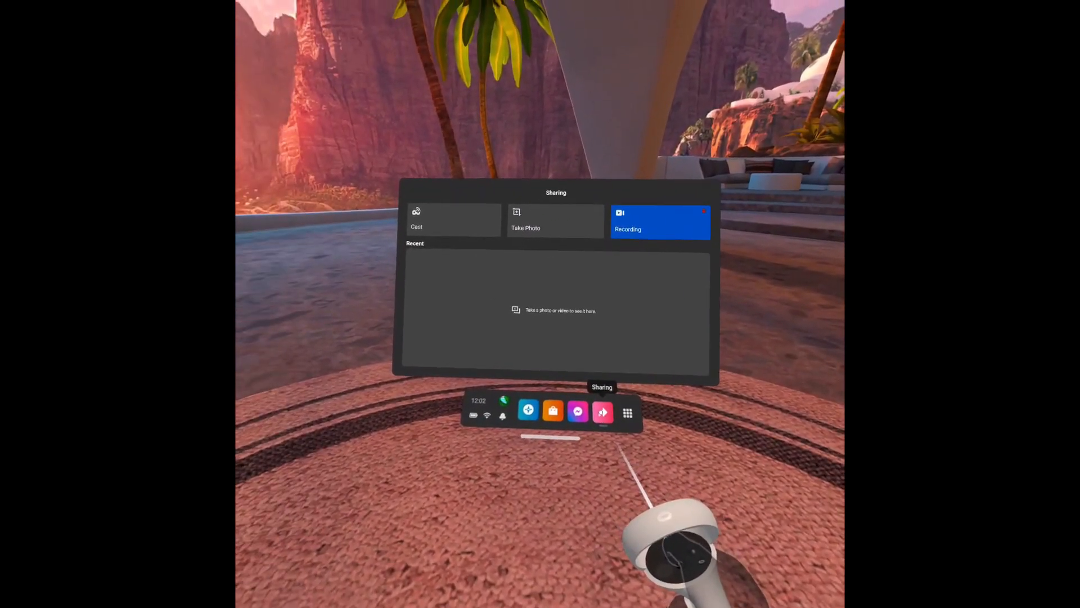
pyautogui.click(416, 220)
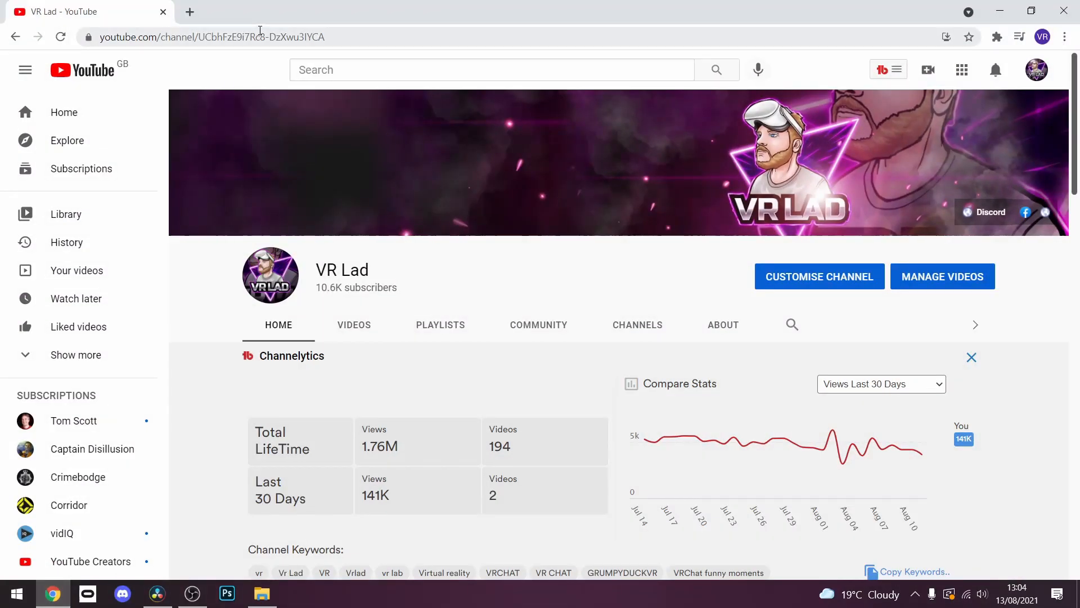
# Navigate Chrome to oculus.com/casting.
pyautogui.click(210, 36)
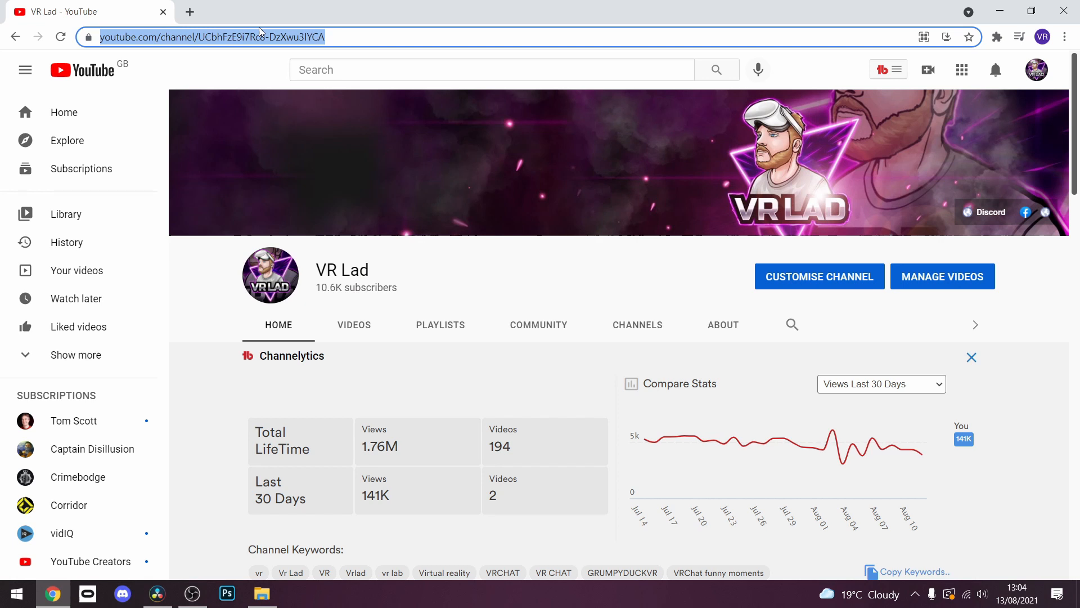
pyautogui.write('oculus.com/casting')
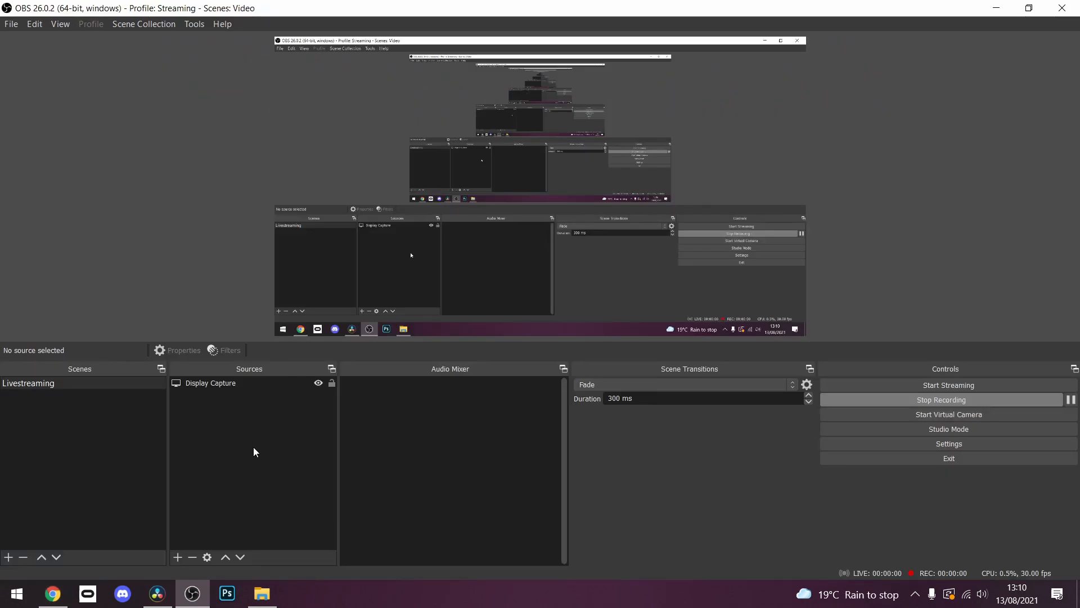
# Add a Window Capture source named 'Oculus Quest 2 stream' capturing the Chrome casting window.
pyautogui.click(177, 556)
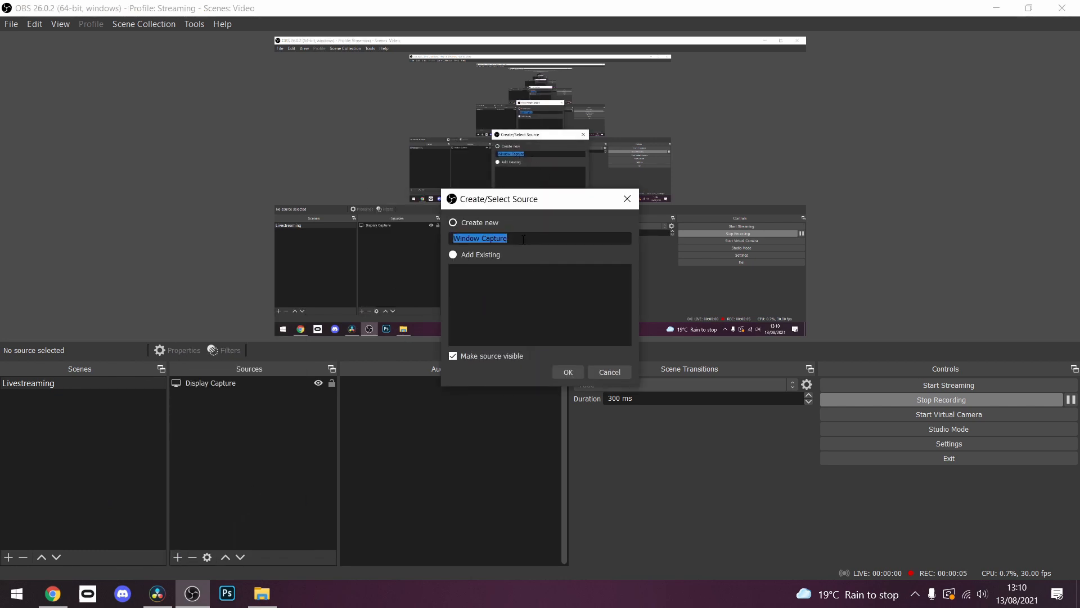
pyautogui.write('Oci')
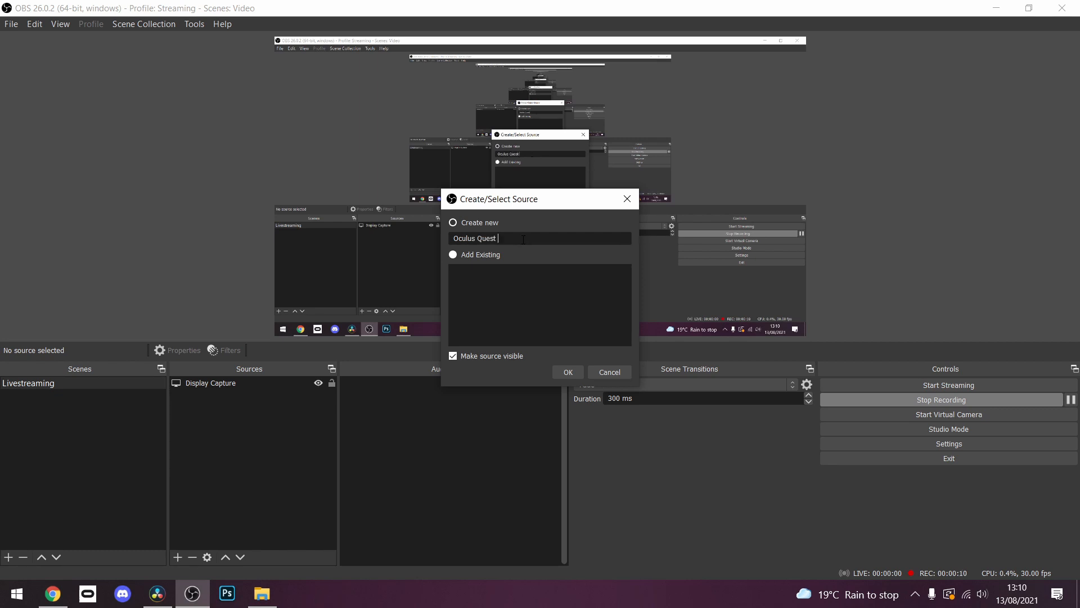
pyautogui.write('2')
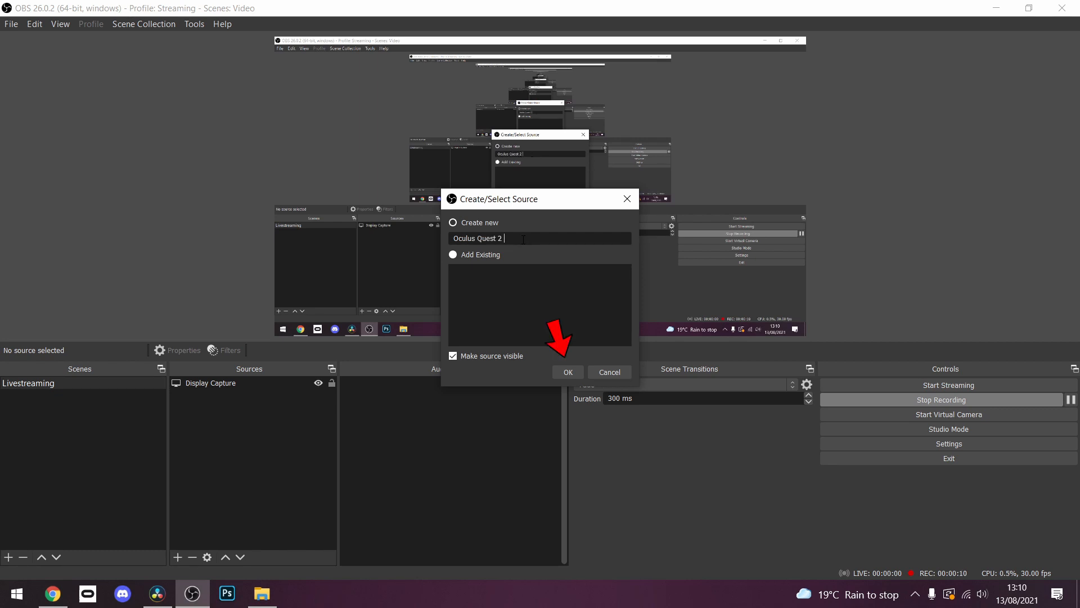
pyautogui.click(567, 373)
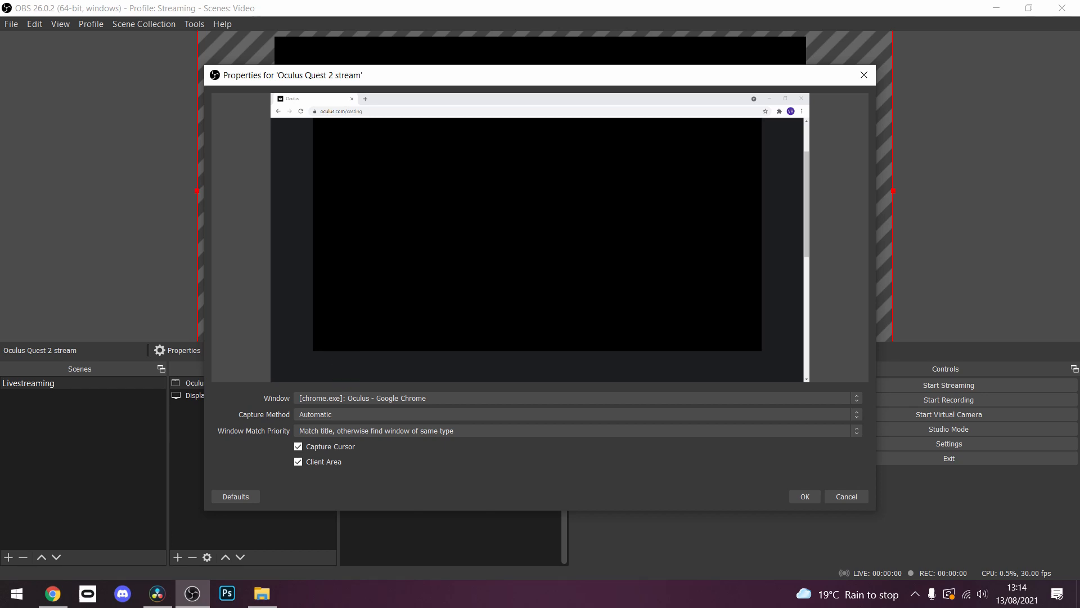
pyautogui.click(804, 496)
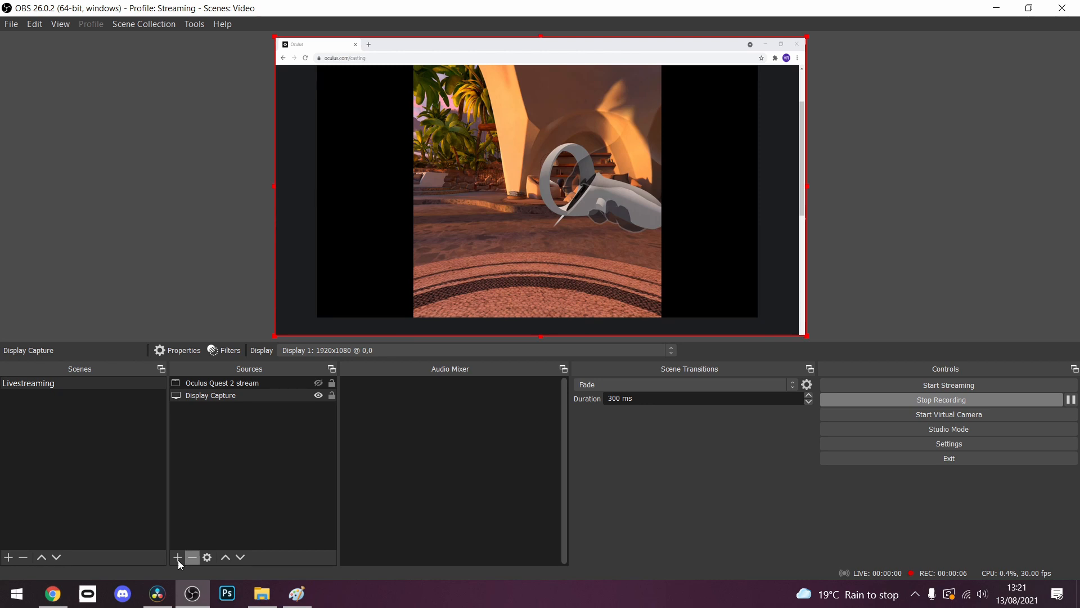
pyautogui.click(947, 399)
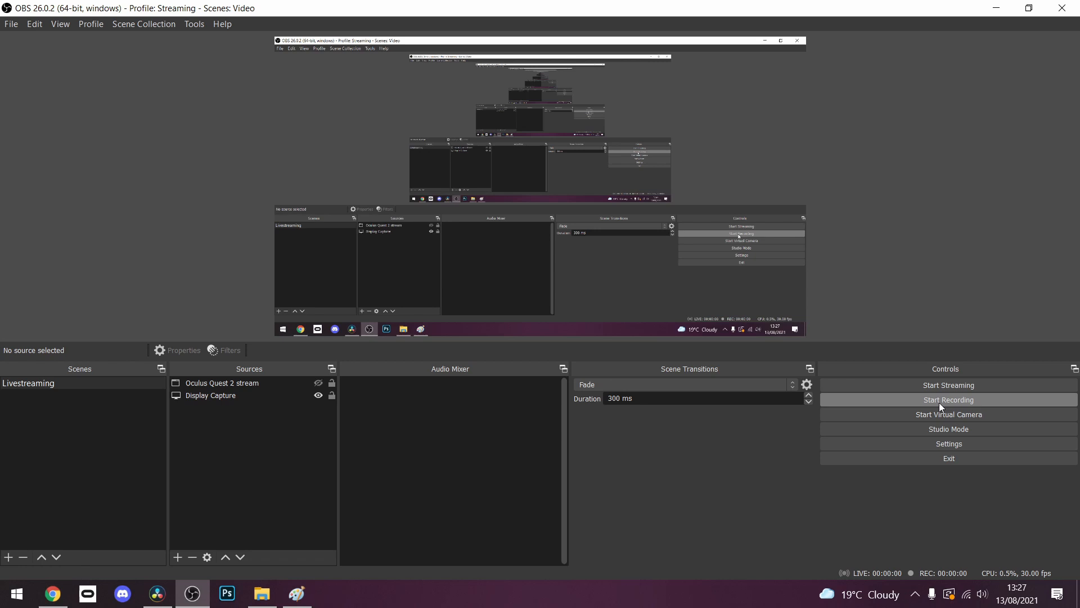
# Add an Audio Output Capture source using Speakers (High Definition Audio Device).
pyautogui.click(947, 399)
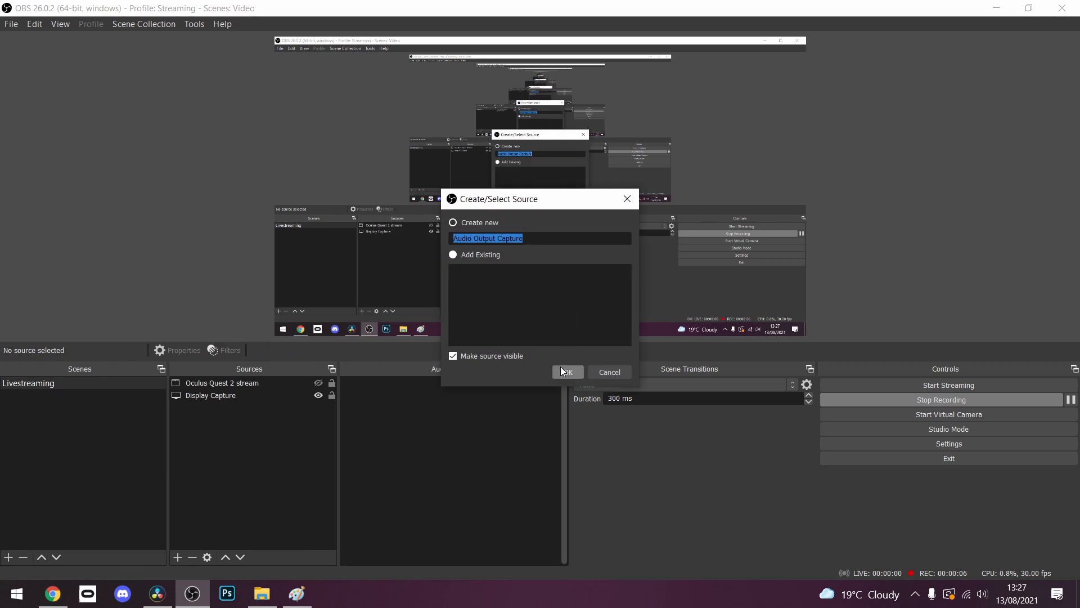
pyautogui.click(566, 372)
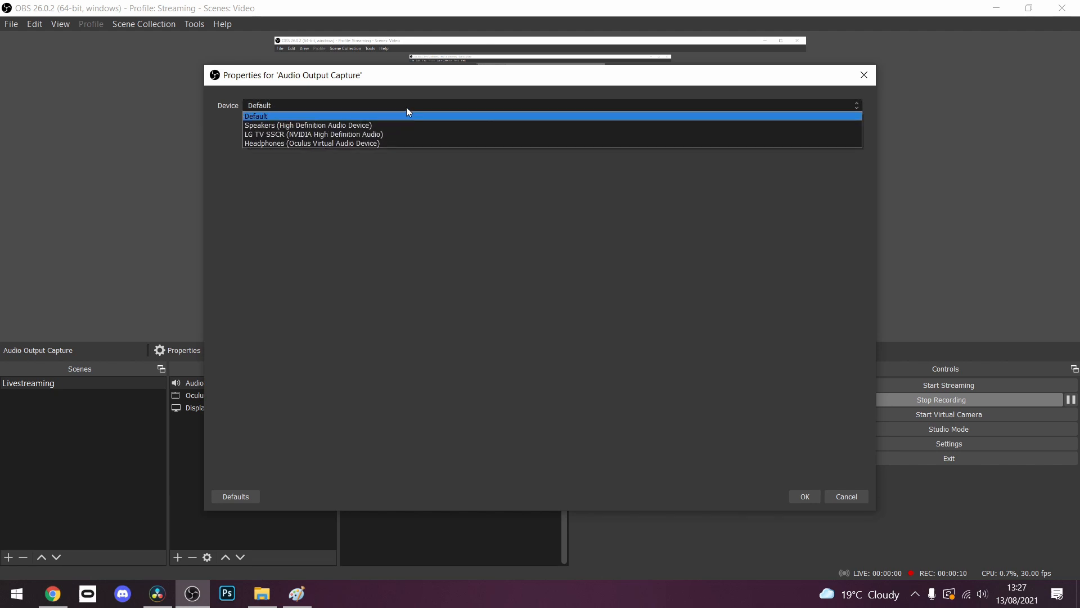
pyautogui.click(308, 125)
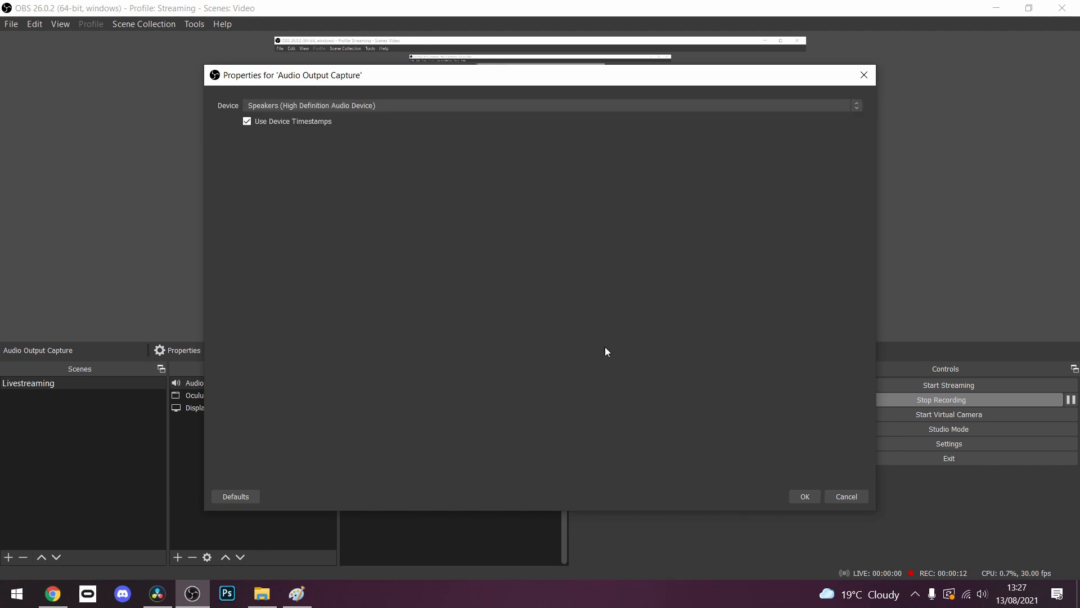
pyautogui.click(803, 496)
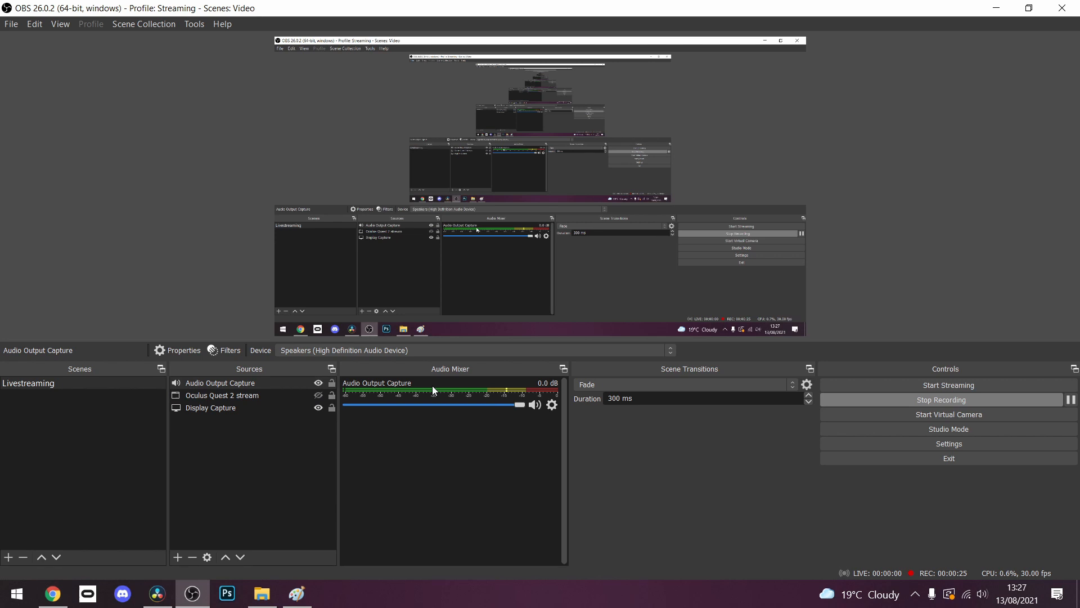
pyautogui.moveTo(279, 539)
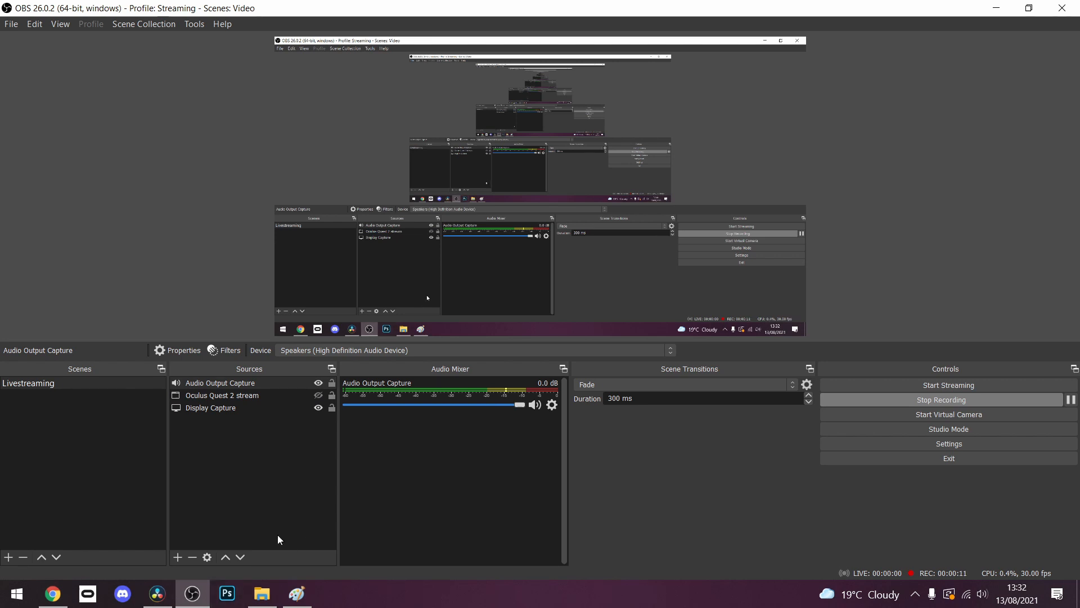
pyautogui.moveTo(52, 593)
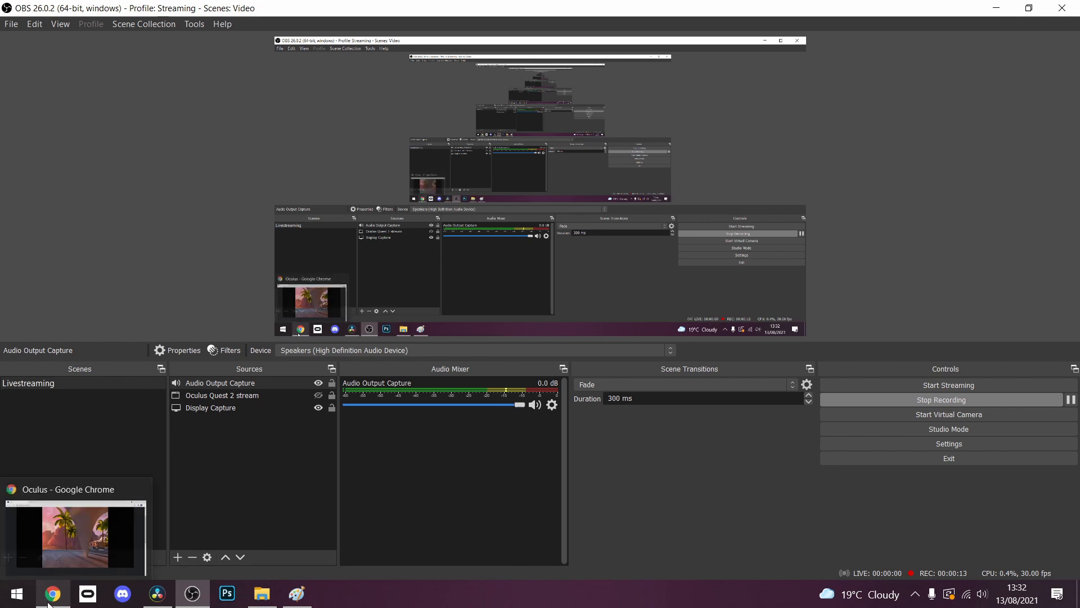
# Unmute the headset microphone on the Oculus casting page in Chrome.
pyautogui.click(52, 593)
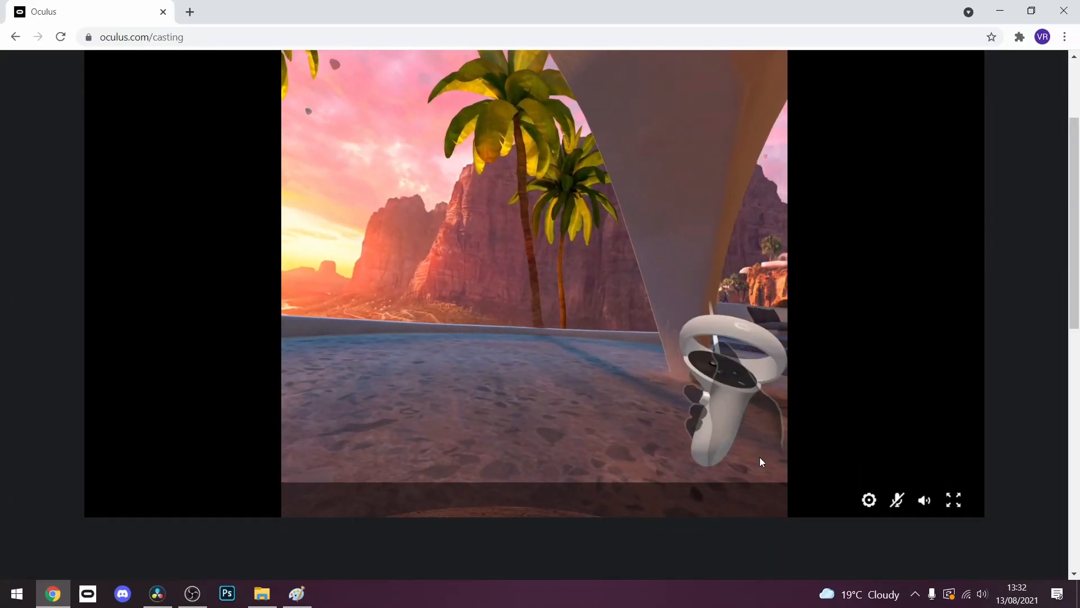
pyautogui.click(897, 500)
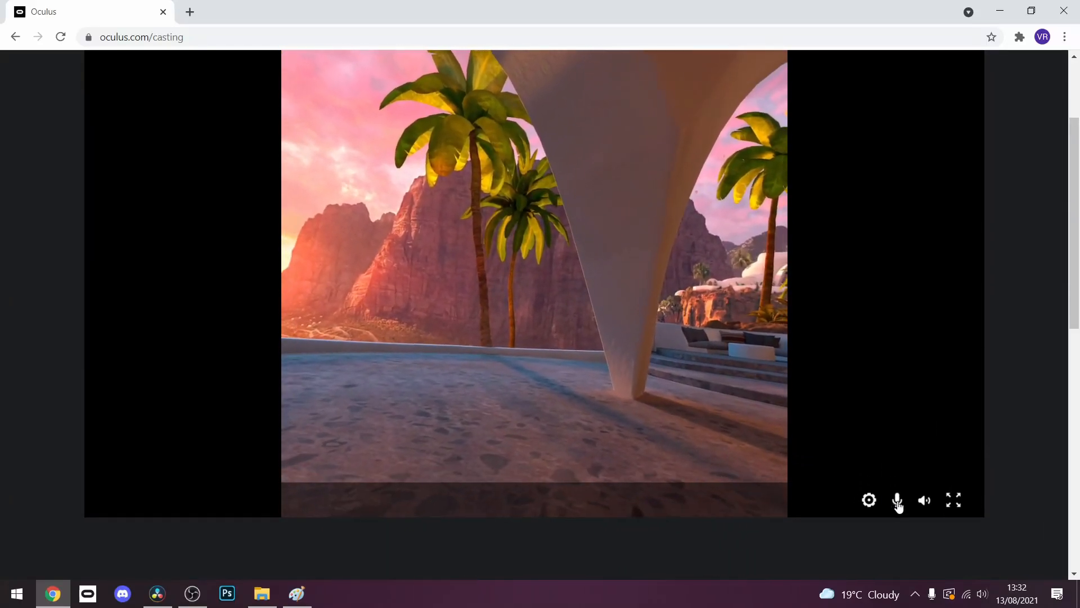
pyautogui.click(898, 500)
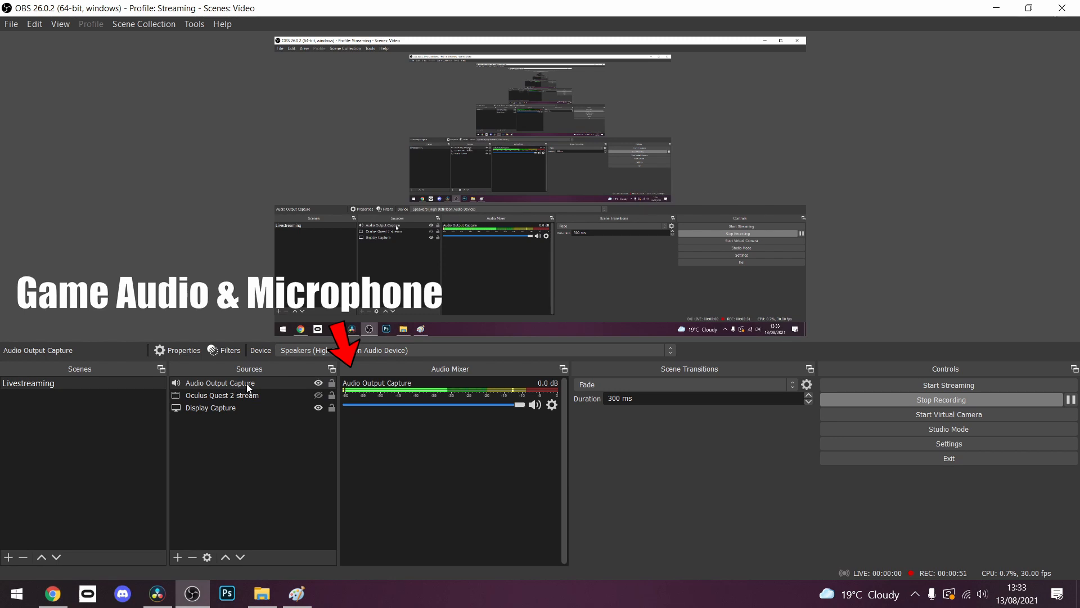
pyautogui.click(221, 394)
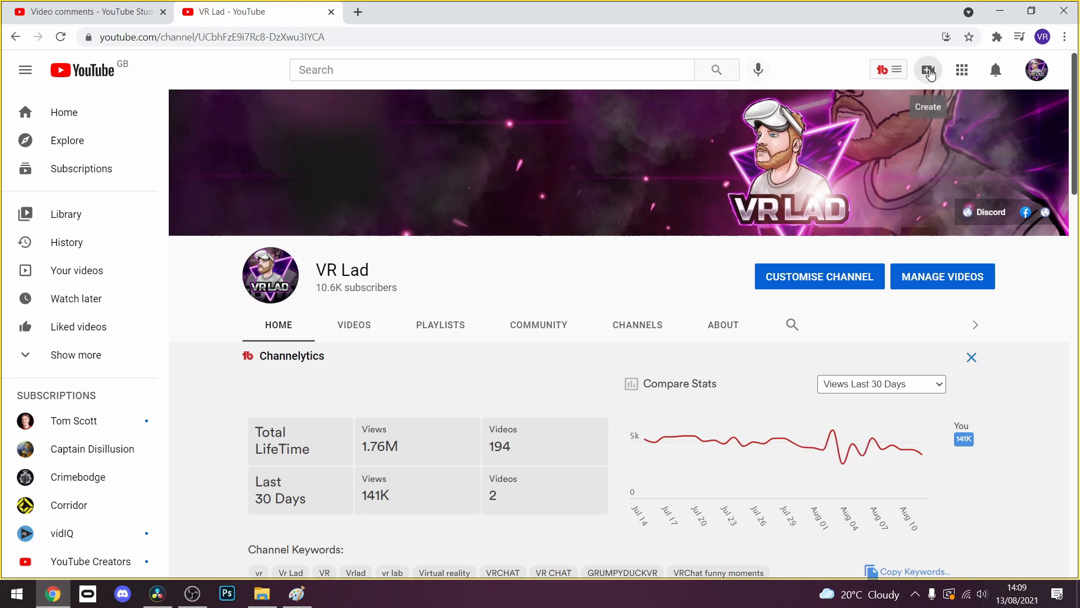
# Choose Go live from YouTube's Create menu on the VR Lad channel.
pyautogui.click(928, 70)
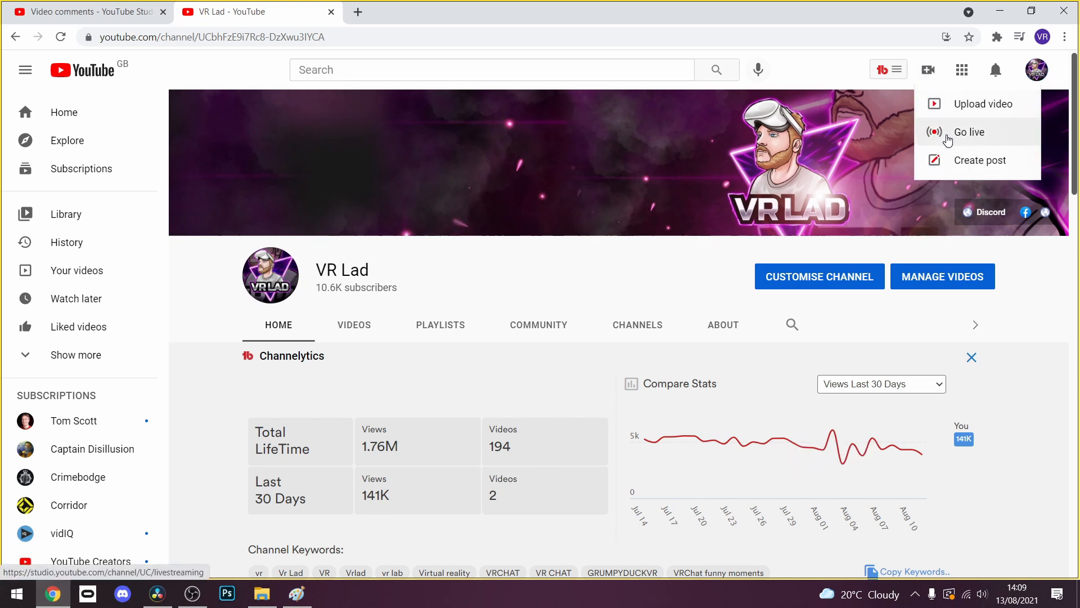
pyautogui.click(967, 132)
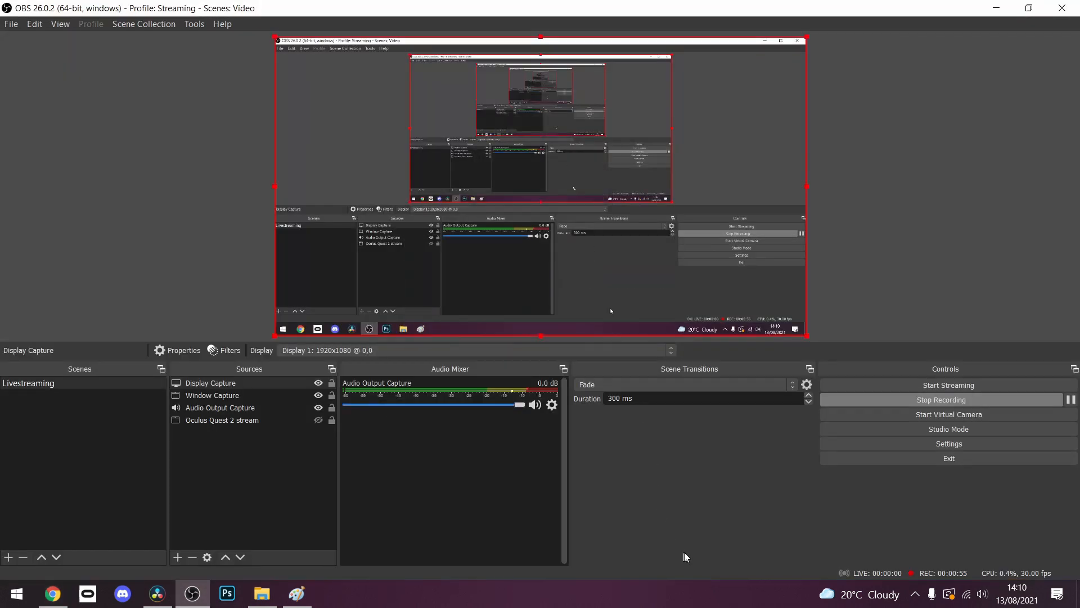
# Set the stream service to YouTube - RTMP, paste the stream key and apply.
pyautogui.click(948, 443)
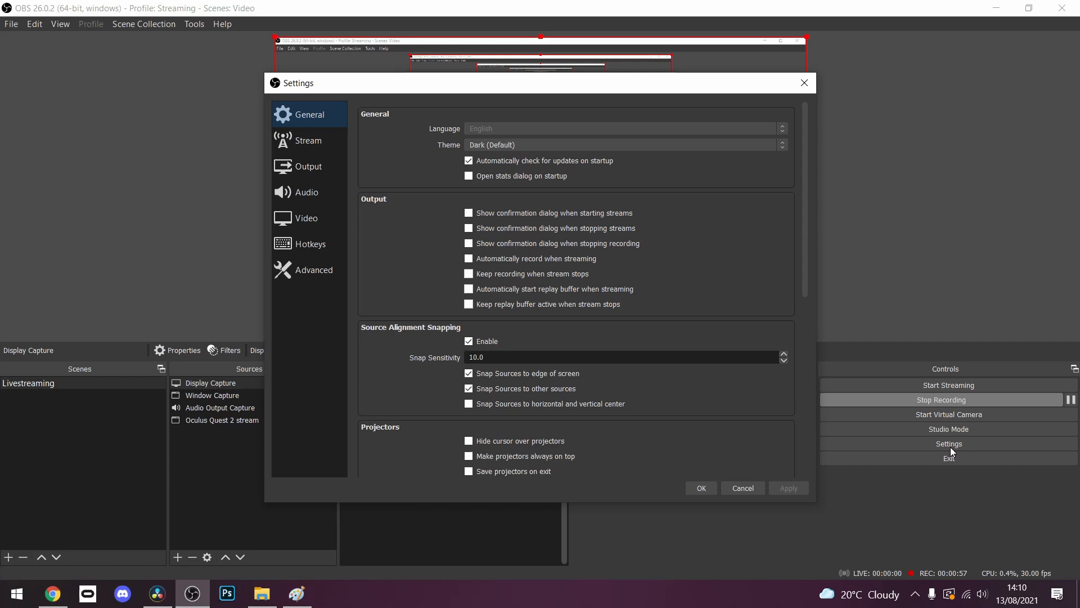
pyautogui.click(309, 140)
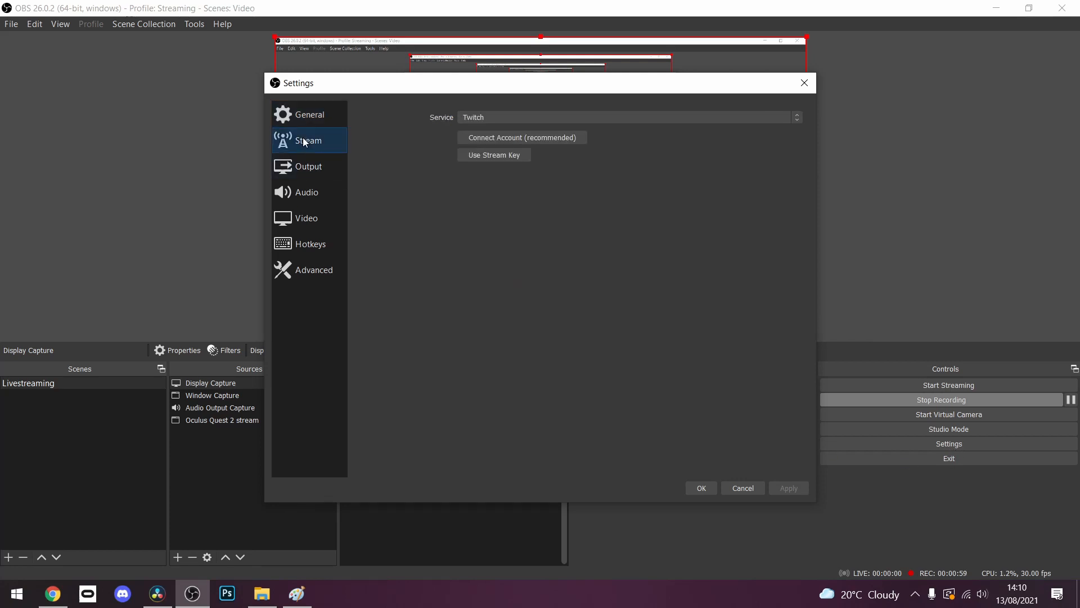
pyautogui.click(627, 116)
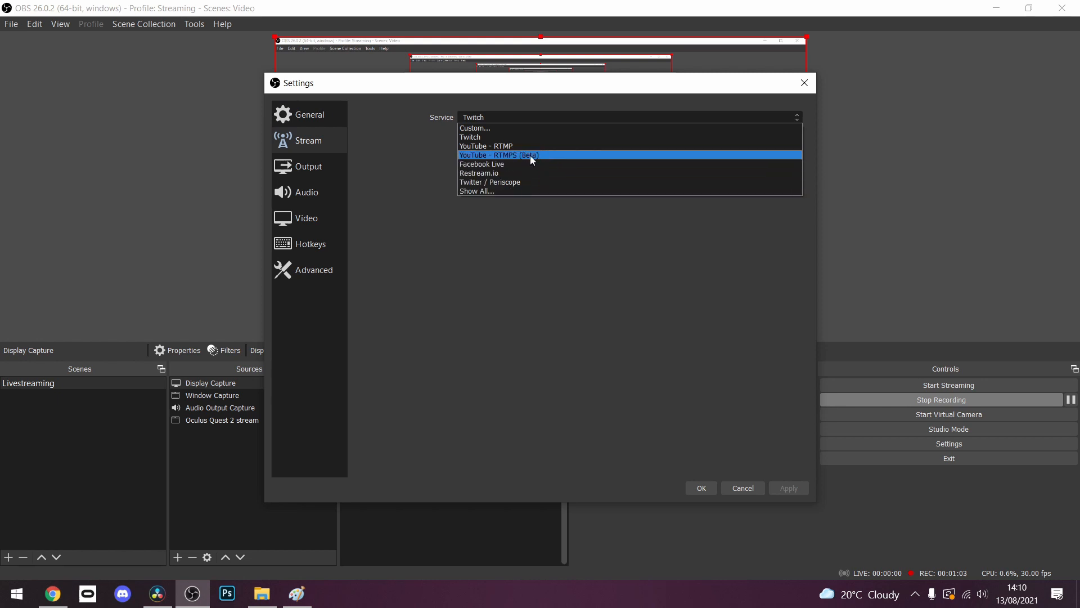
pyautogui.click(486, 146)
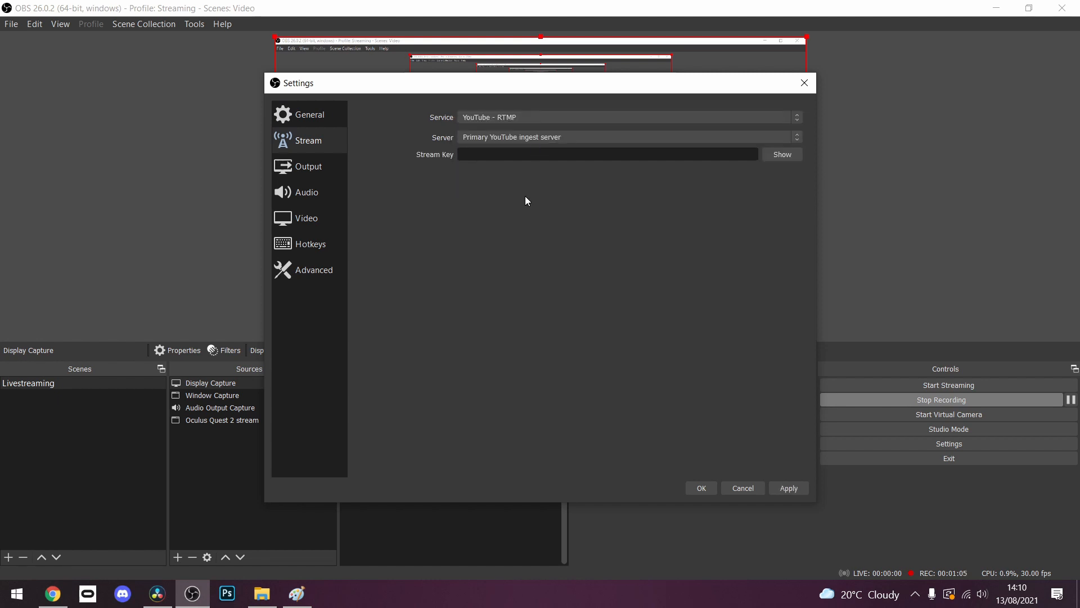
pyautogui.click(607, 154)
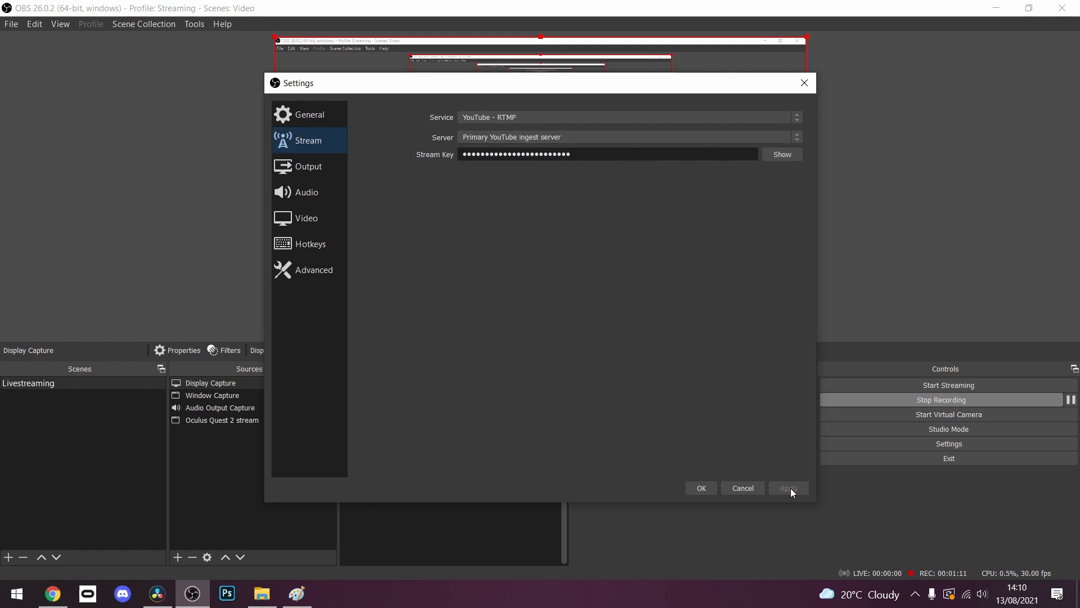
pyautogui.click(700, 488)
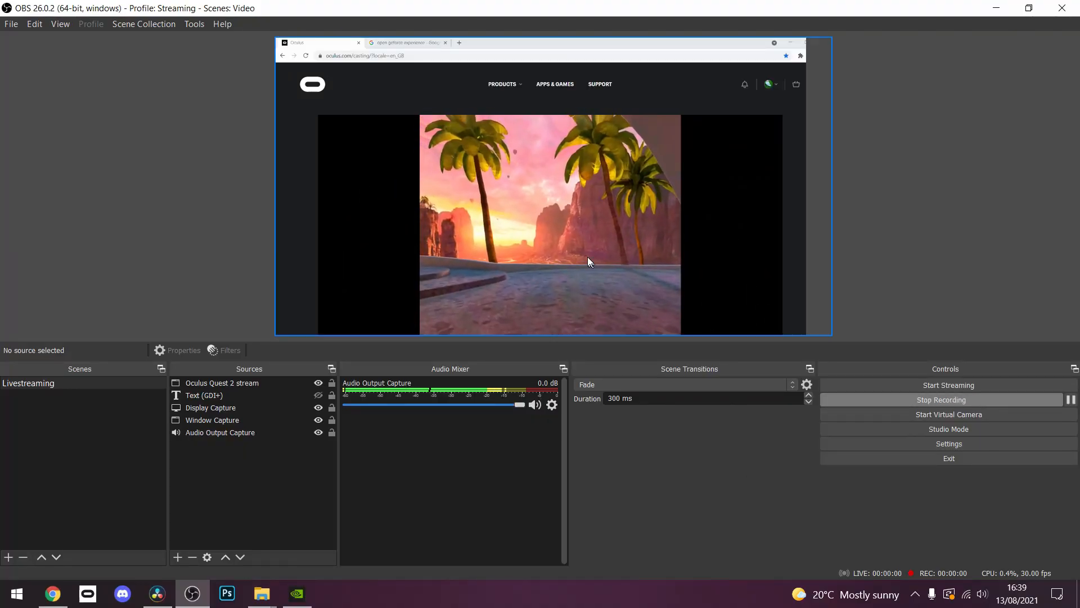
# Set the Text (GDI+) source caption to 'My awesome live stream'.
pyautogui.click(222, 383)
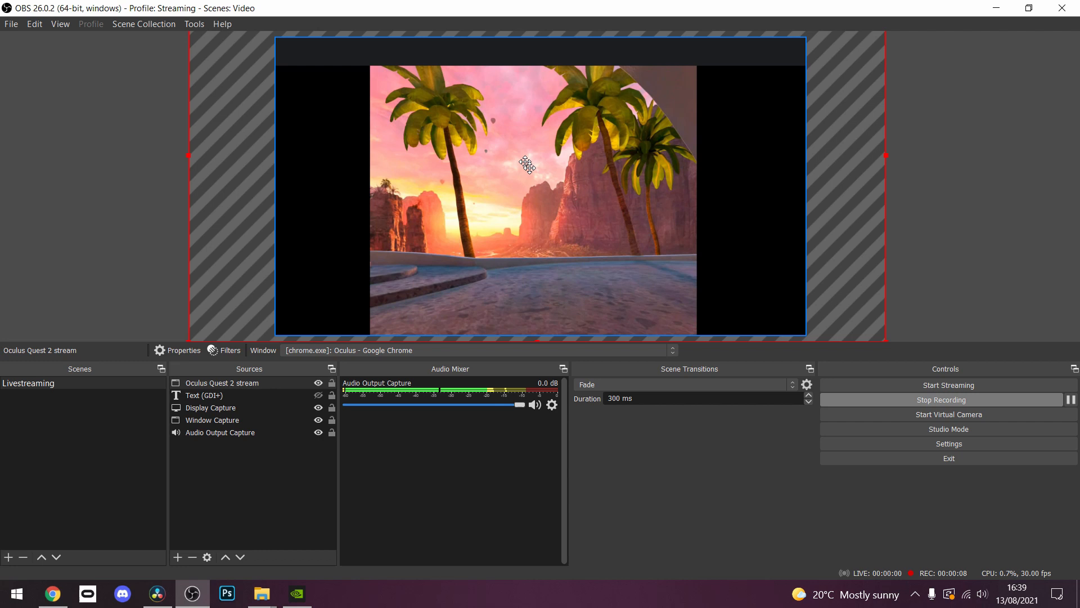
pyautogui.doubleClick(203, 395)
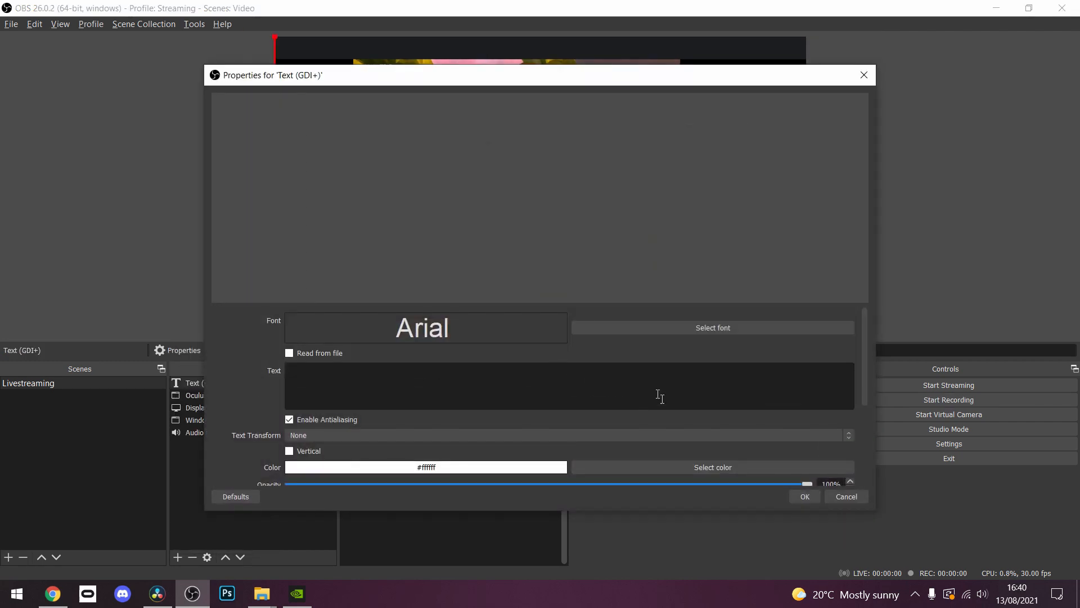
pyautogui.write('My awesome li')
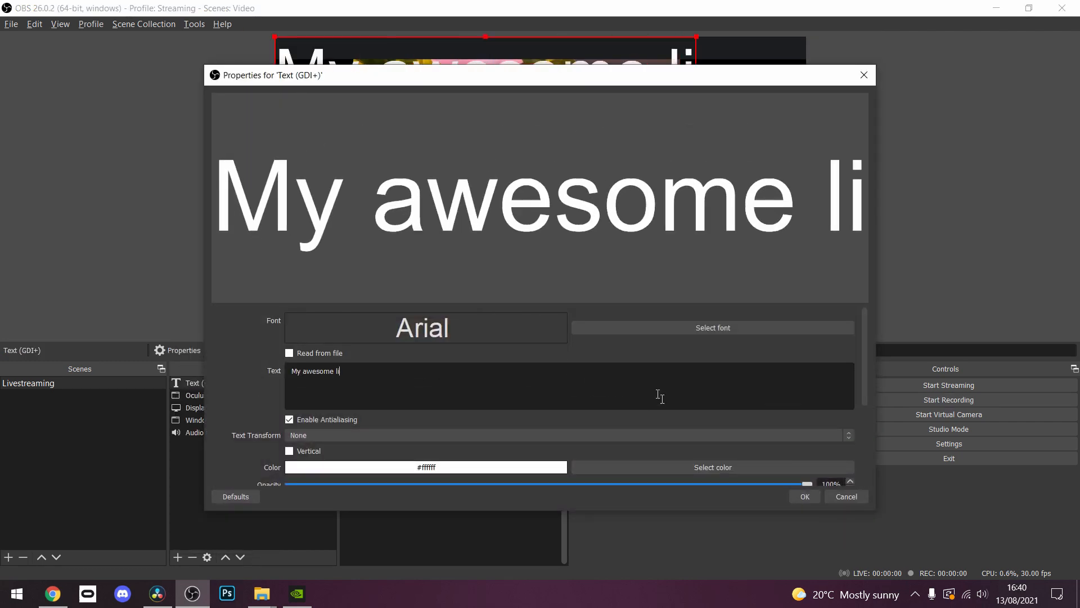
pyautogui.click(803, 496)
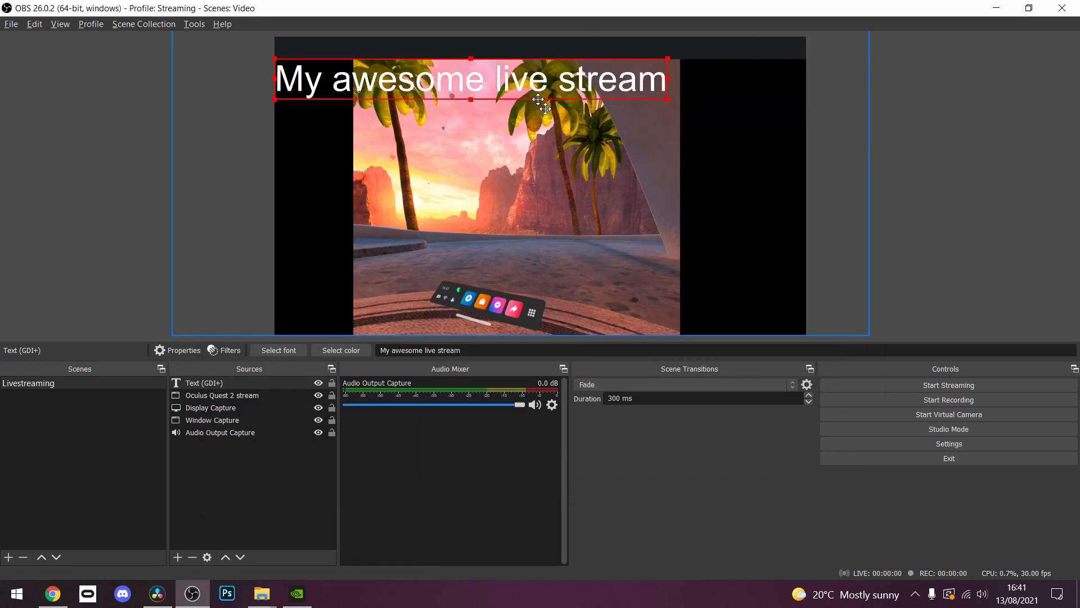